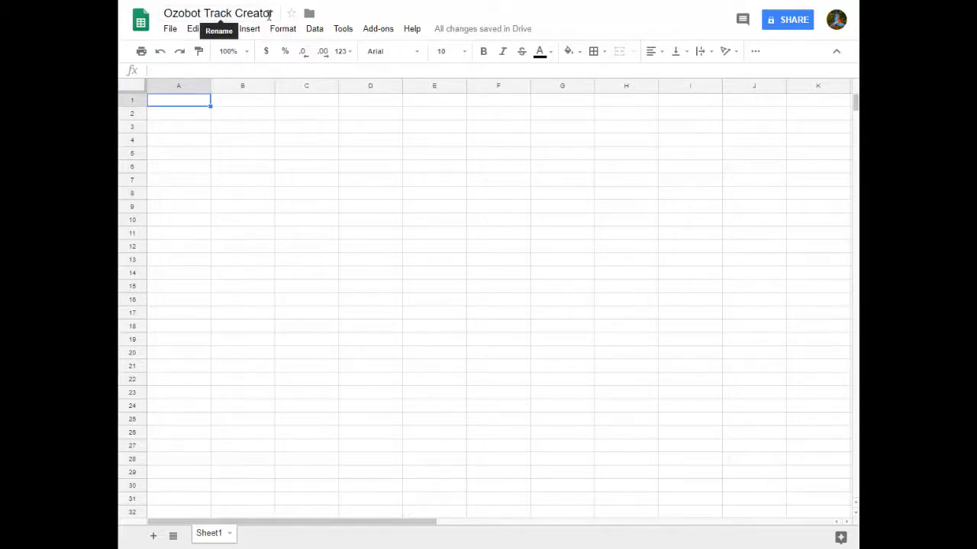
mouse_move(140, 93)
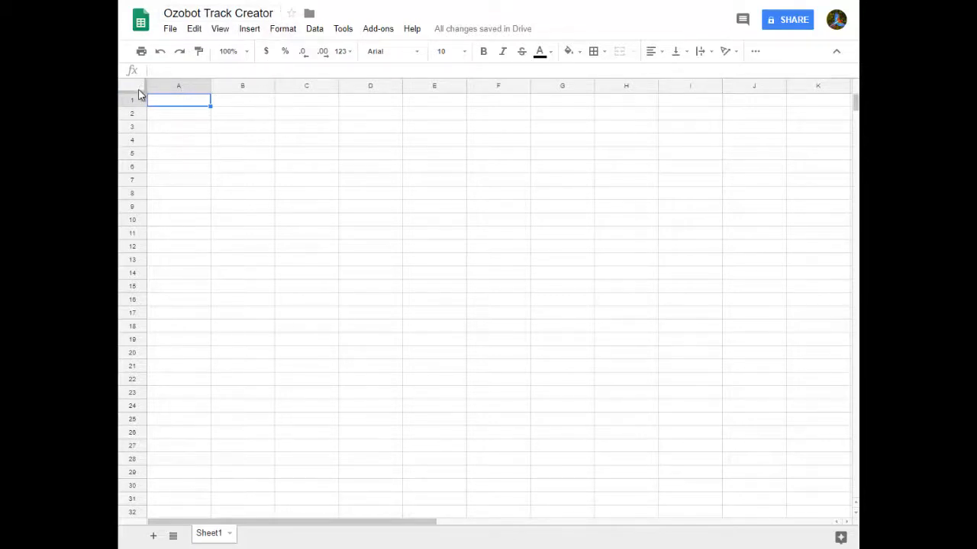
mouse_move(129, 86)
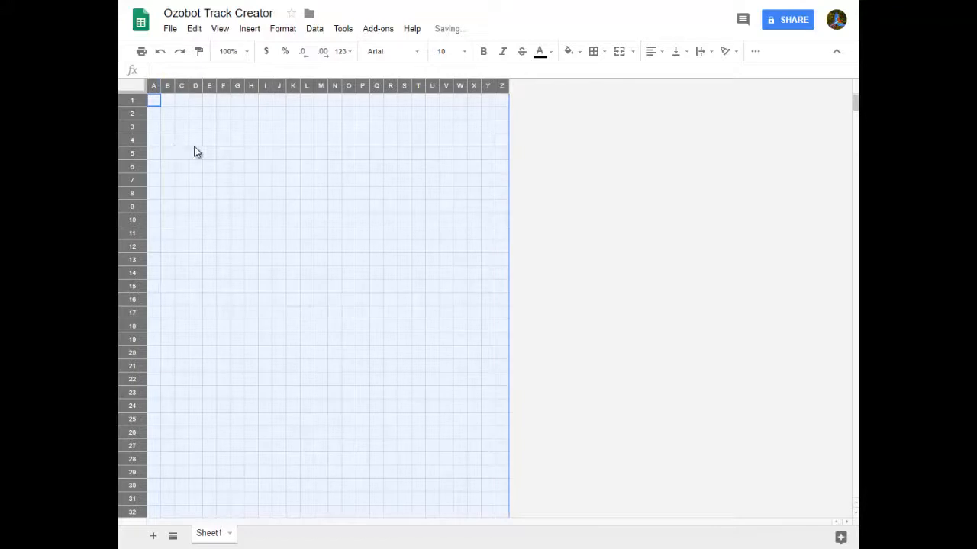
mouse_move(423, 188)
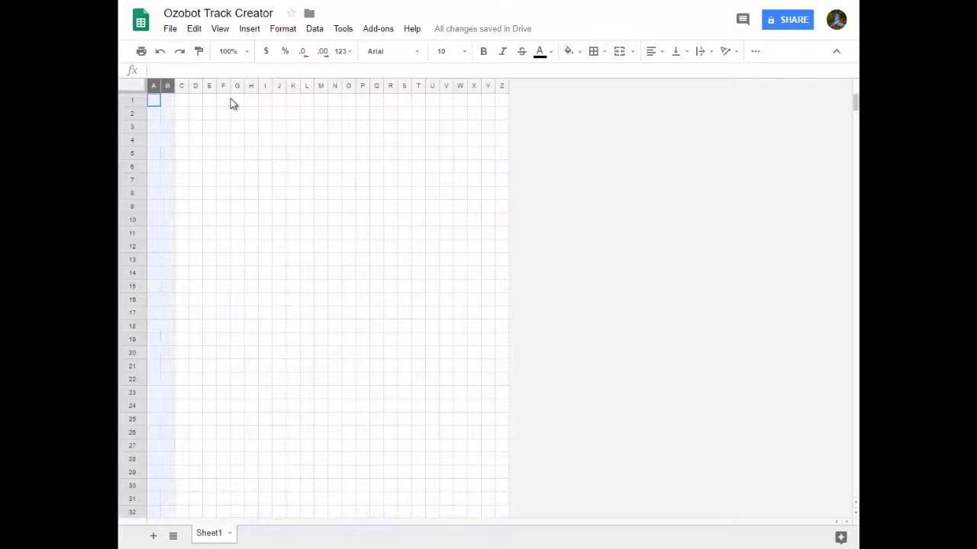
- Copy narrow columns A–M and paste them starting at cell Z1 to extend the grid
drag(153, 85, 320, 86)
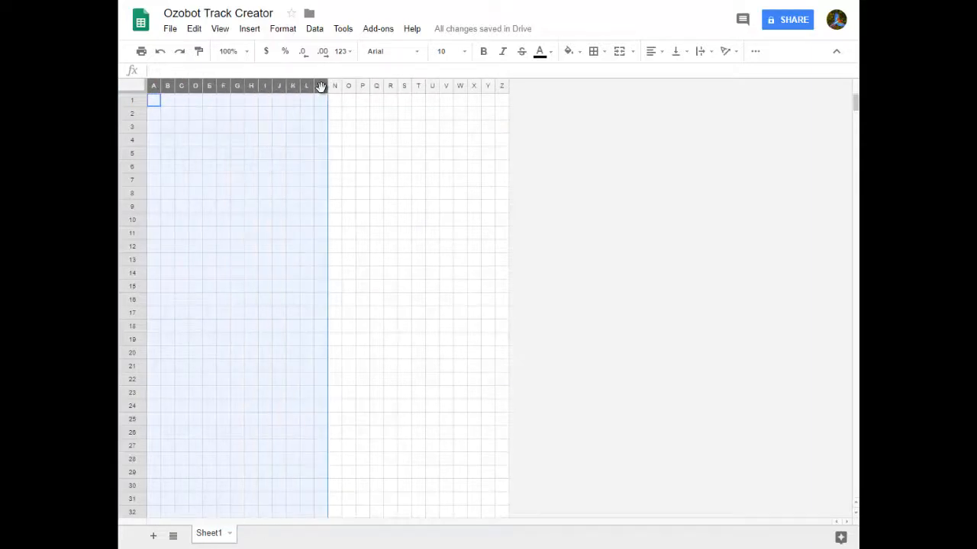
right_click(320, 85)
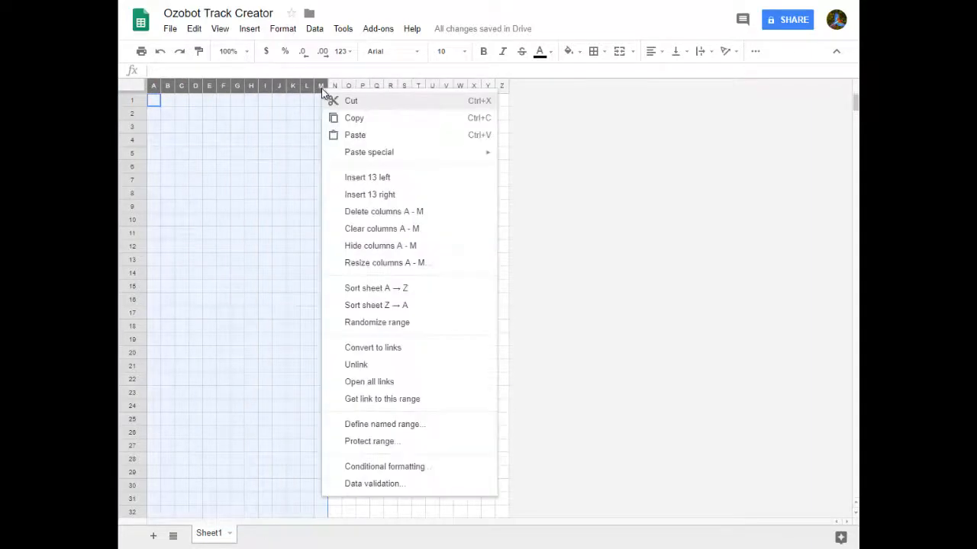
mouse_move(382, 229)
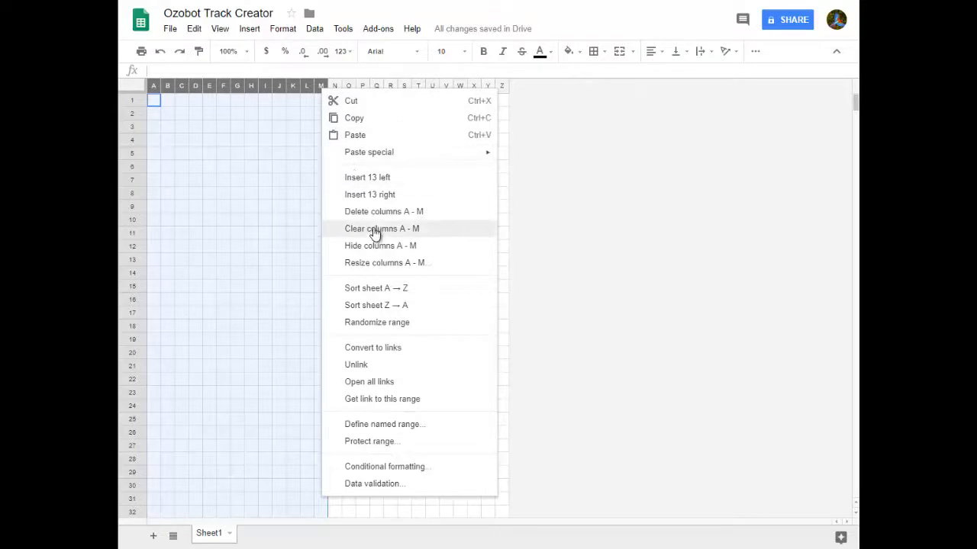
click(382, 229)
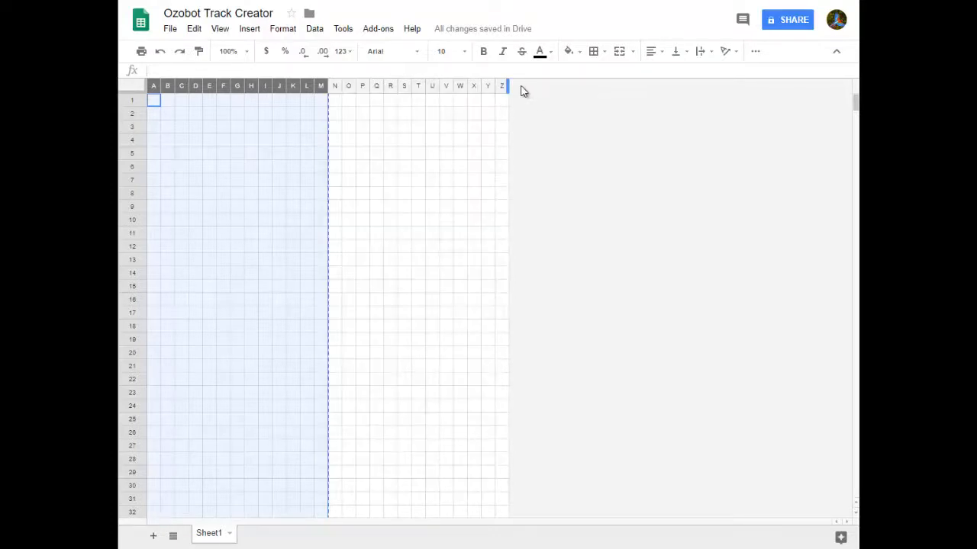
click(501, 101)
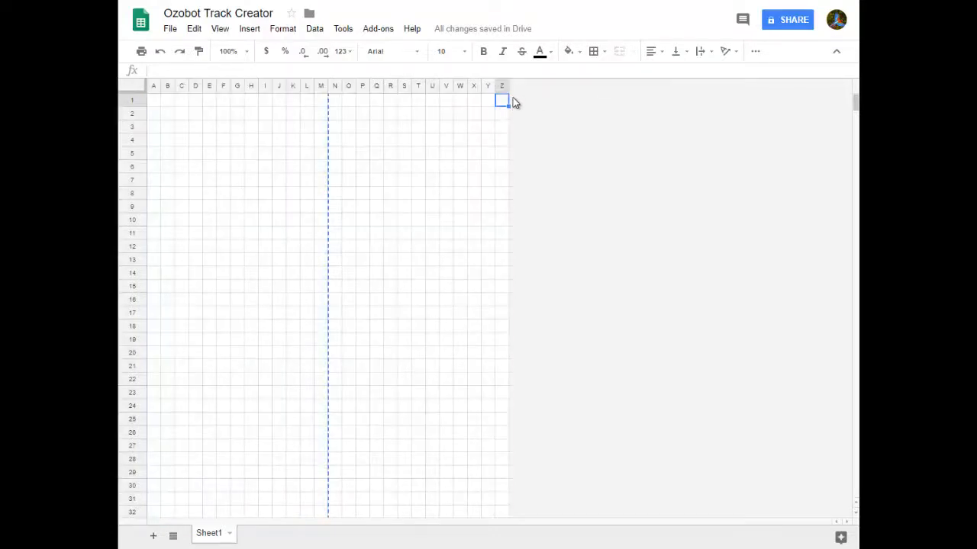
right_click(502, 101)
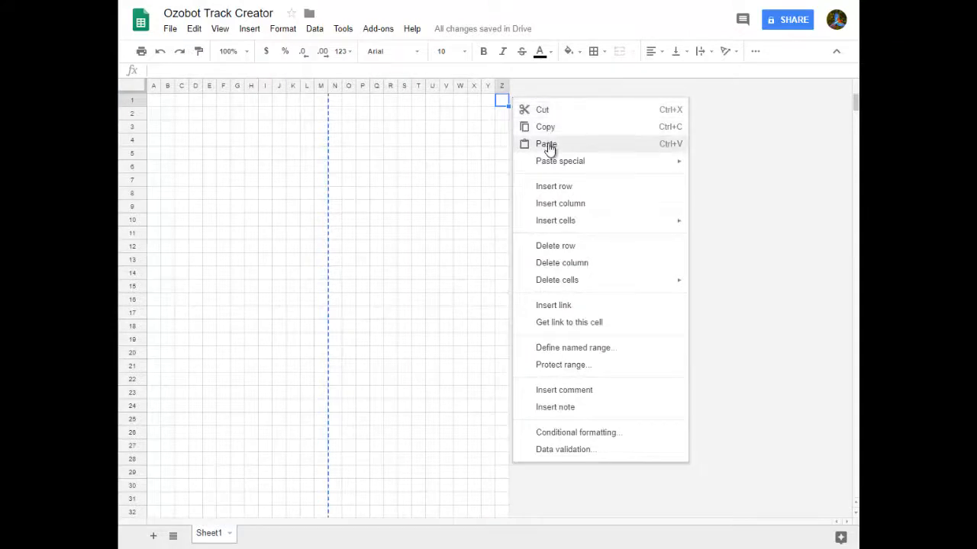
click(546, 143)
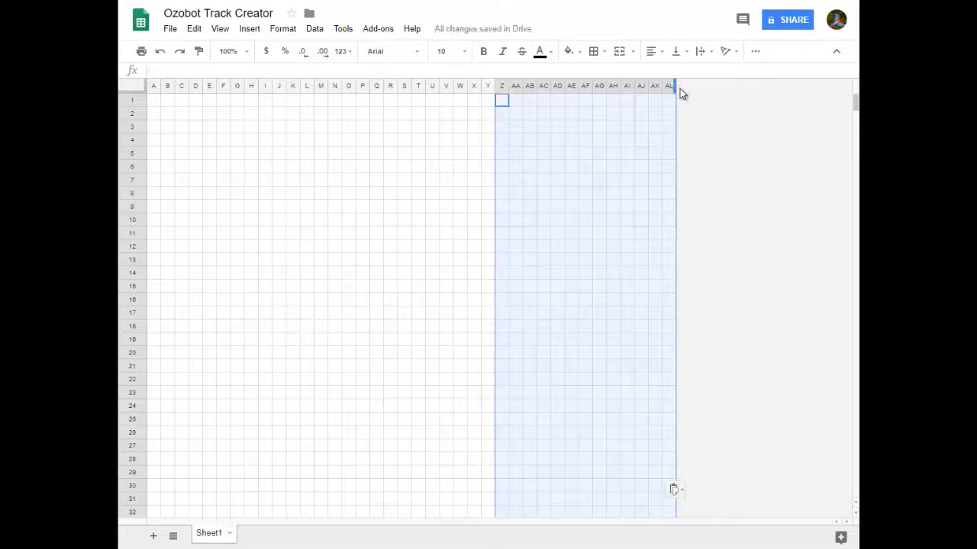
- Insert one more narrow column to the left of column AL
right_click(668, 85)
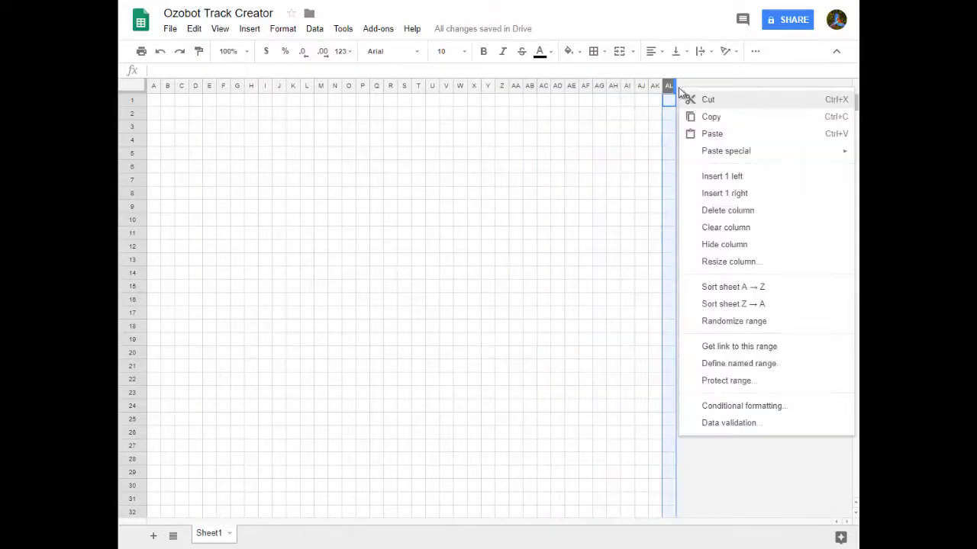
mouse_move(729, 180)
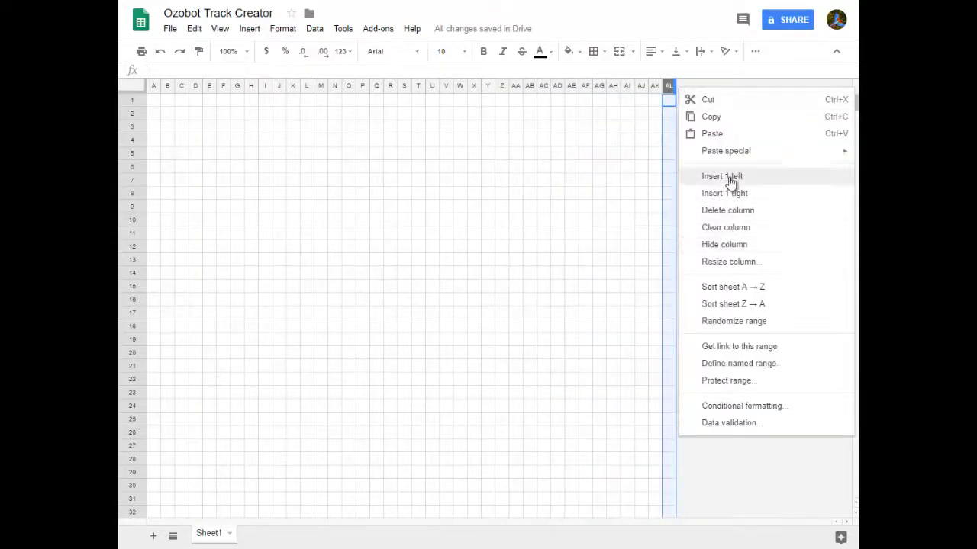
click(720, 177)
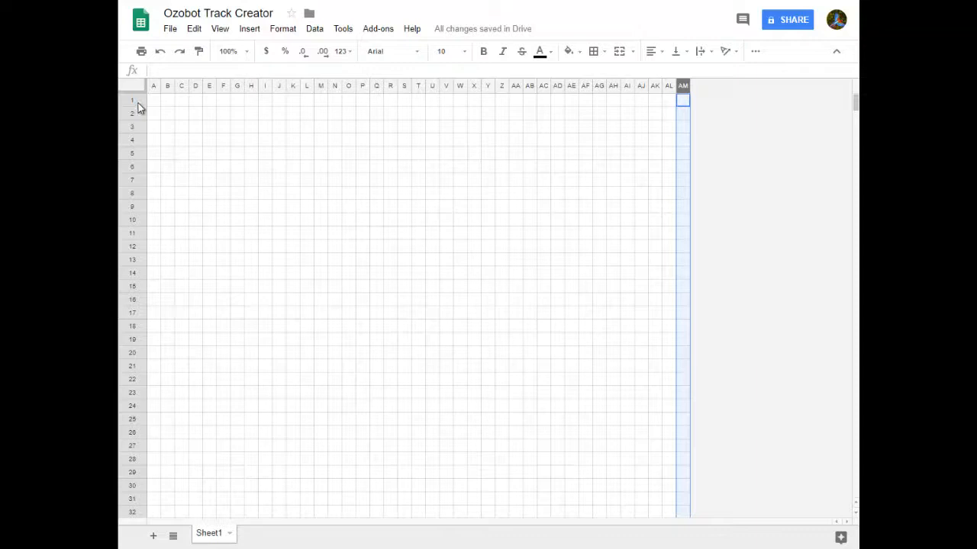
mouse_move(128, 267)
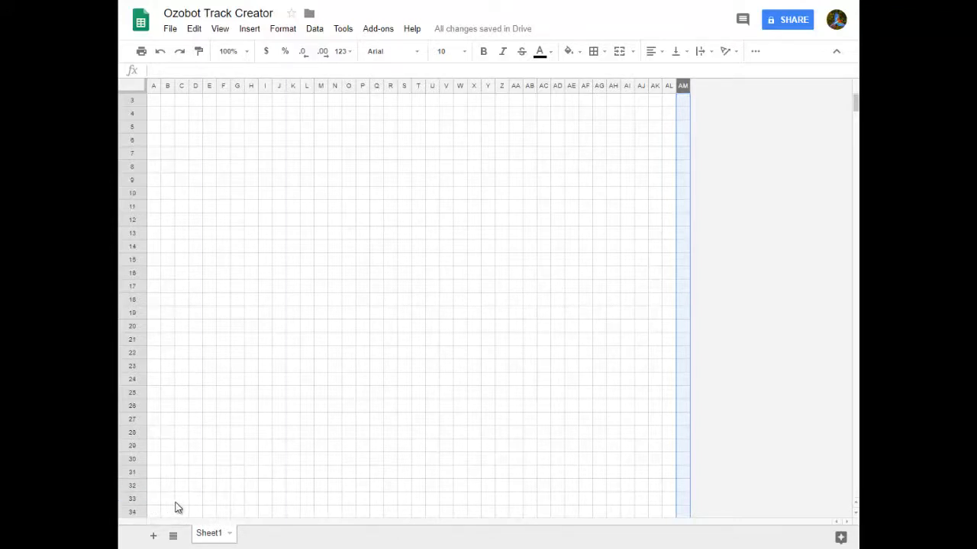
mouse_move(256, 508)
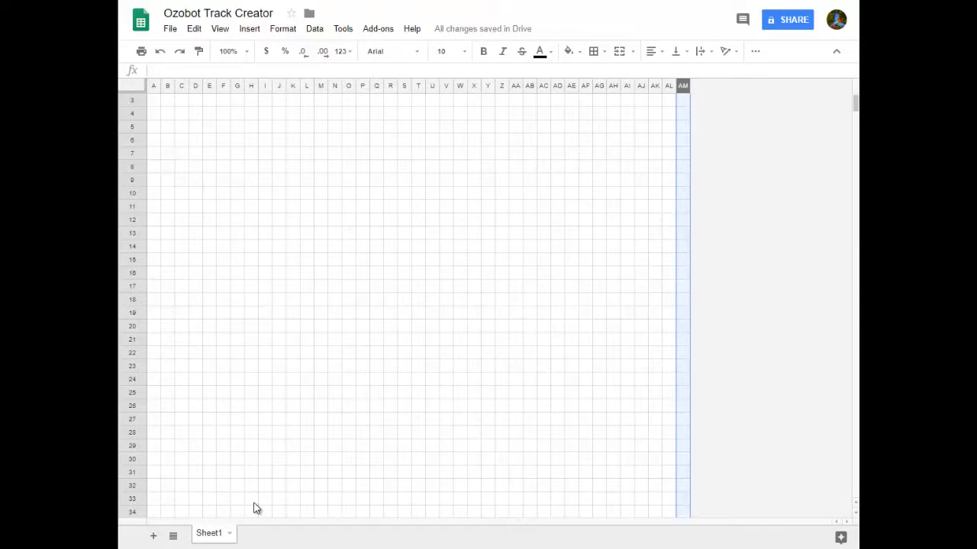
mouse_move(345, 495)
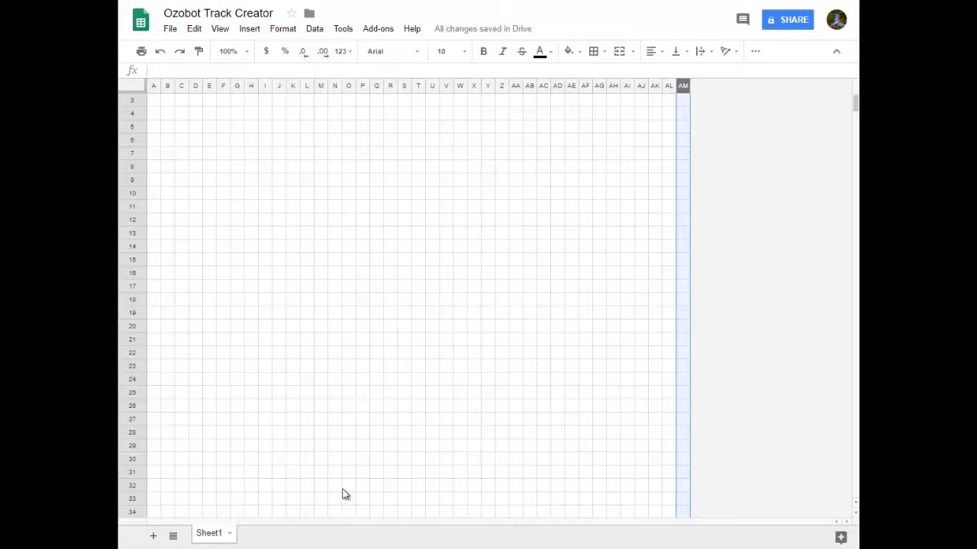
mouse_move(675, 491)
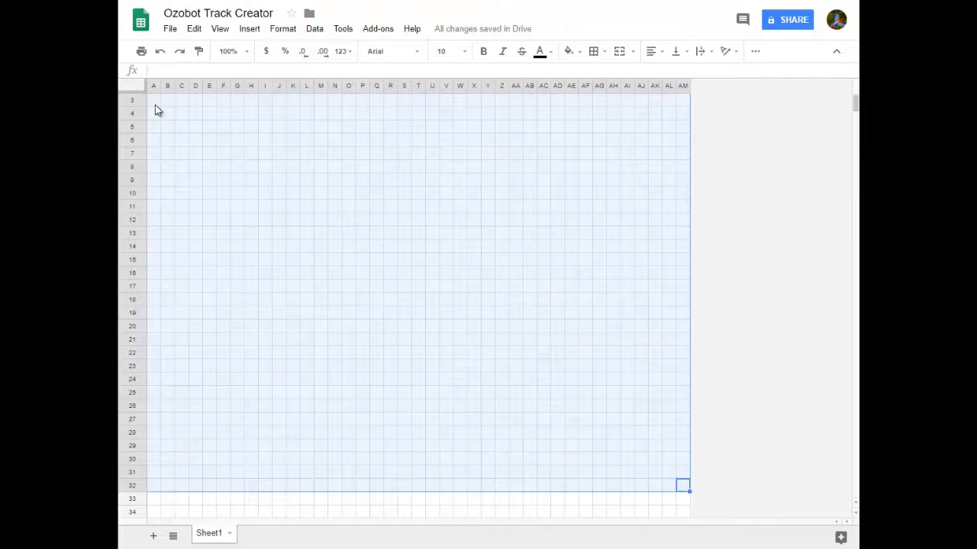
click(223, 166)
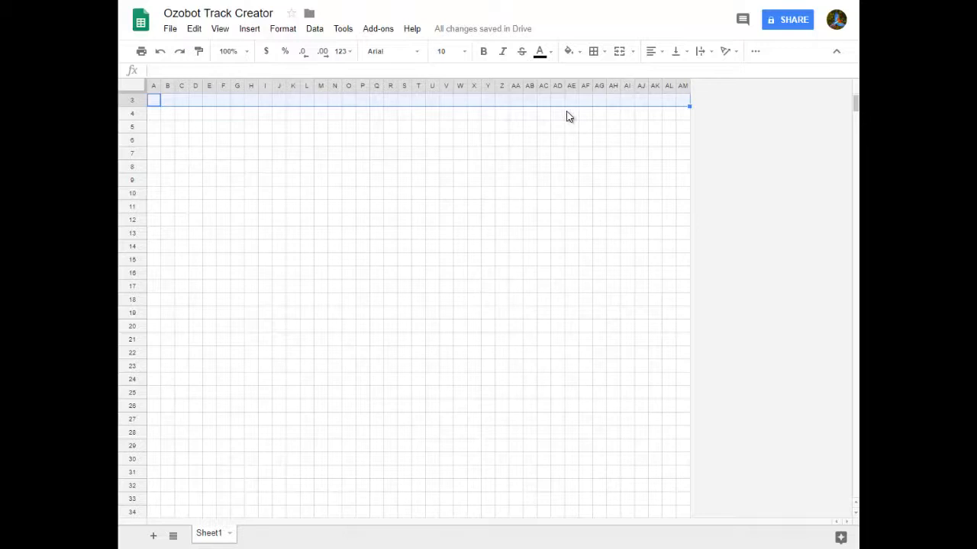
- Fill row 3 black as the top border and column AM black as the right border
click(568, 52)
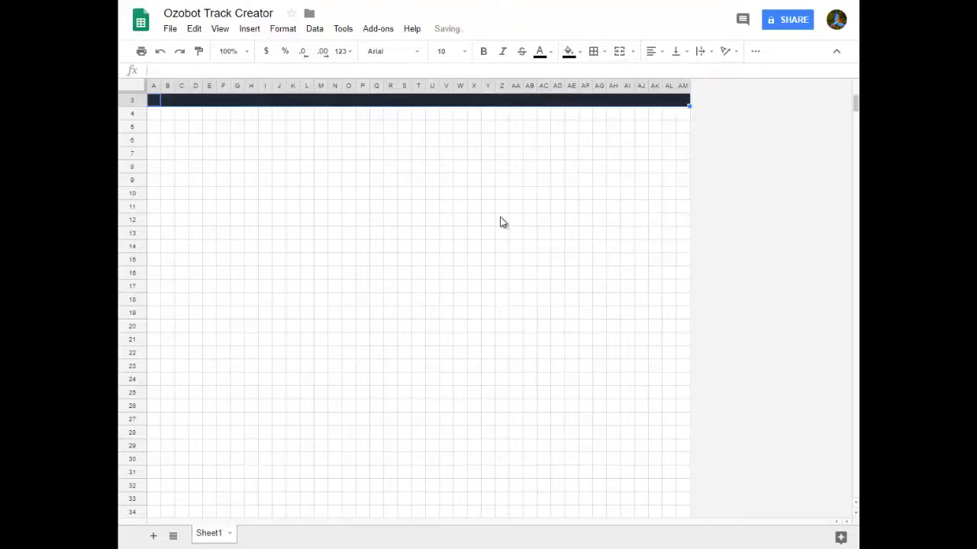
click(500, 220)
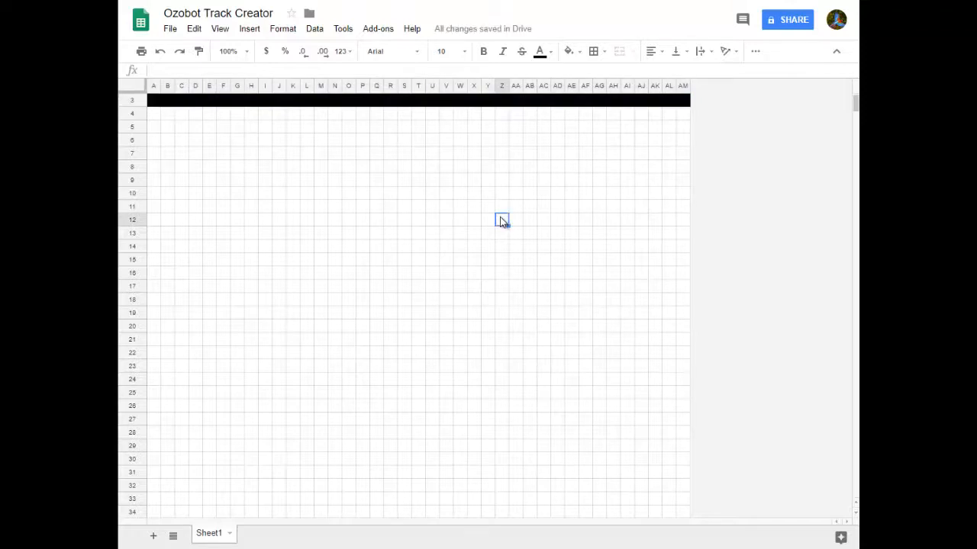
mouse_move(174, 116)
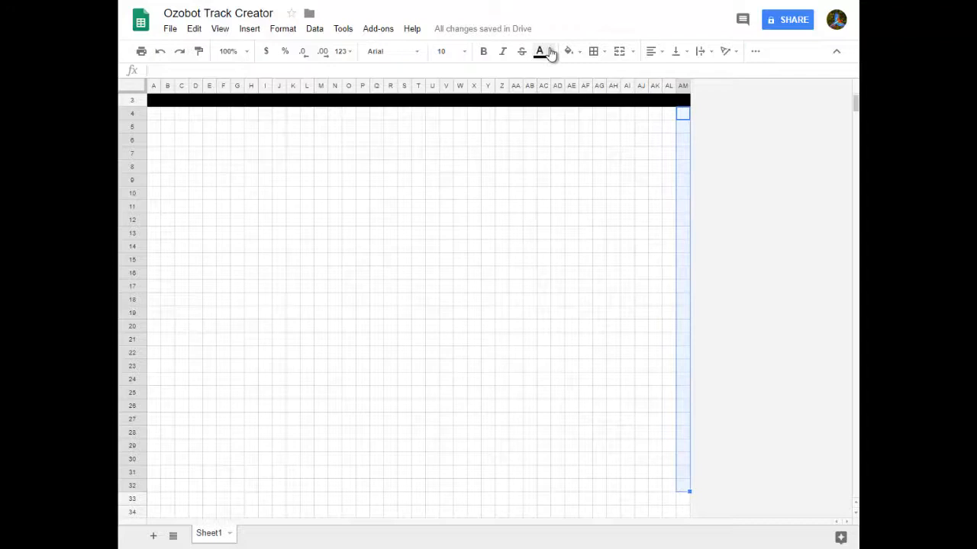
click(567, 52)
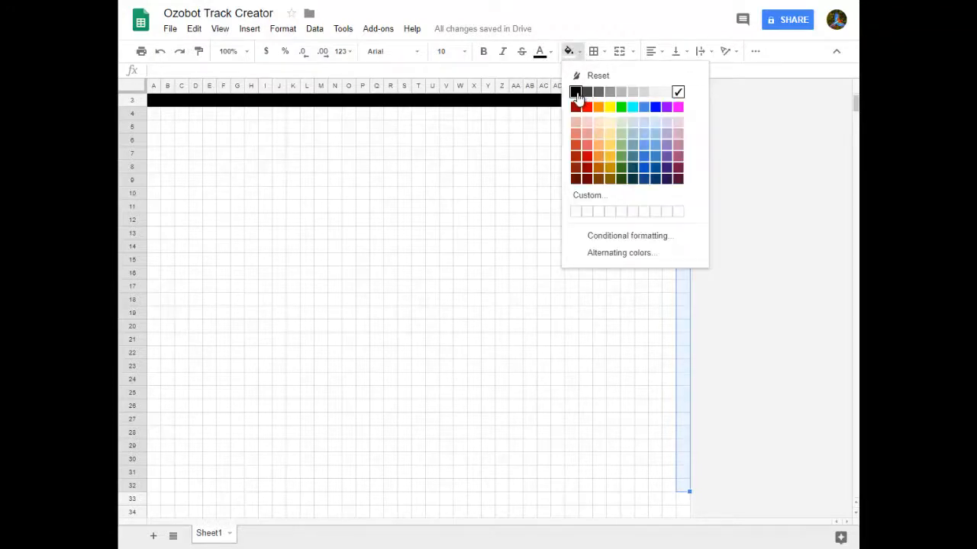
click(577, 92)
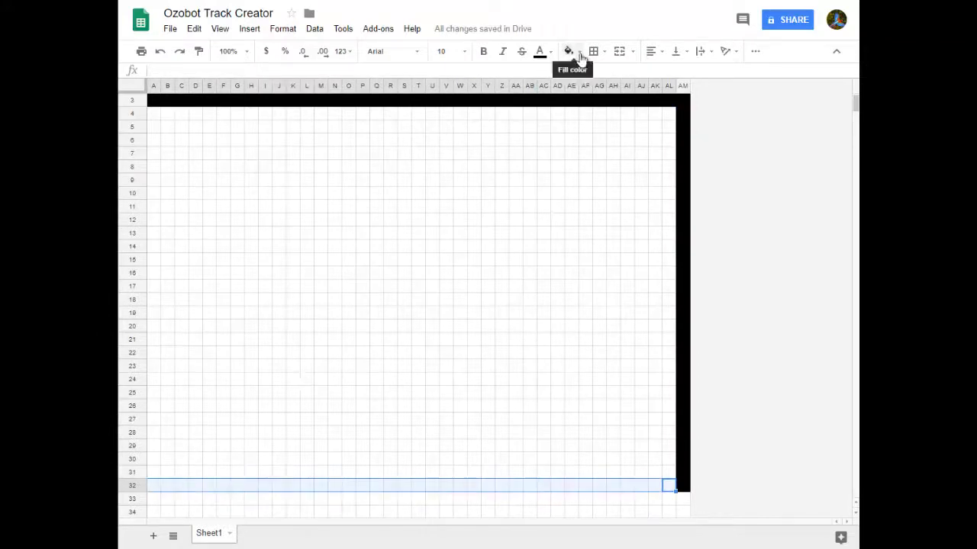
- Fill row 32 black as the bottom border and column A black as the left border
click(568, 52)
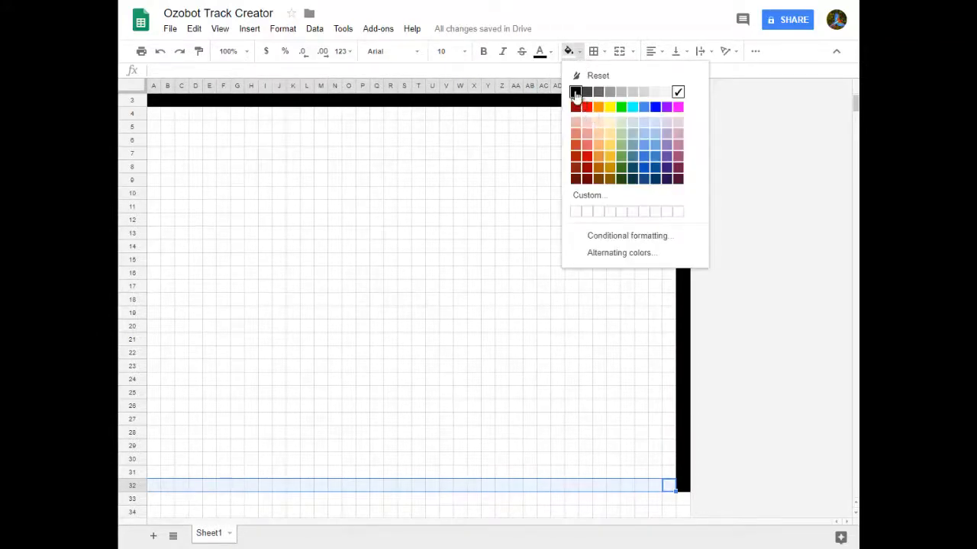
click(574, 92)
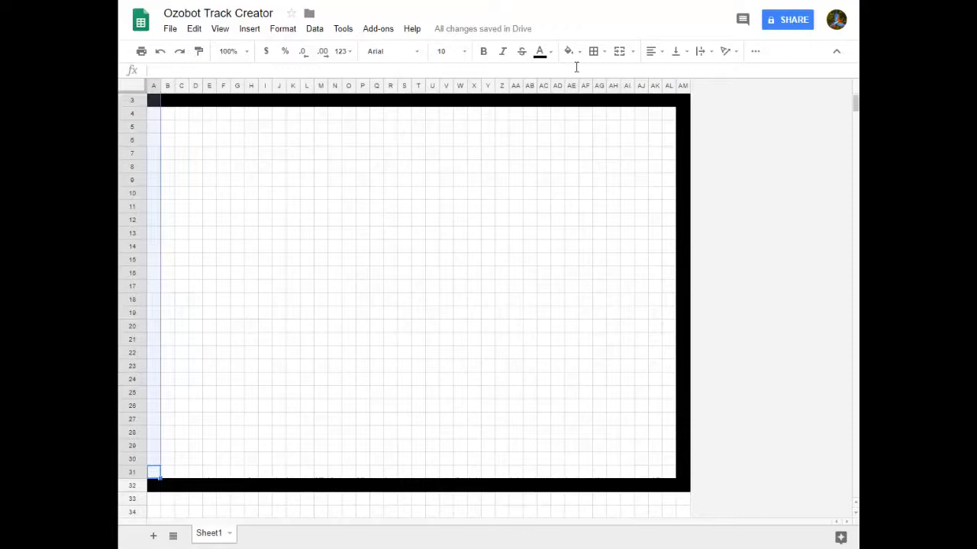
click(568, 52)
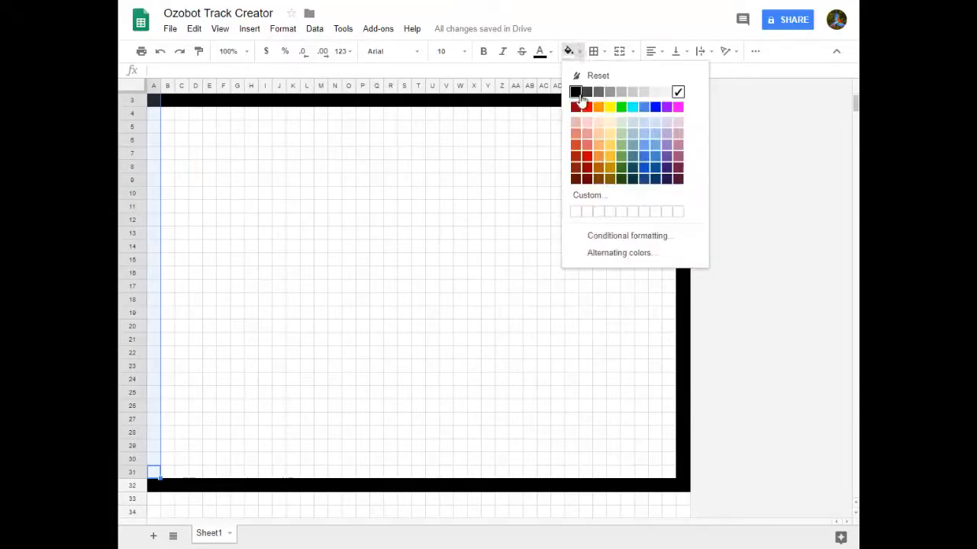
click(575, 101)
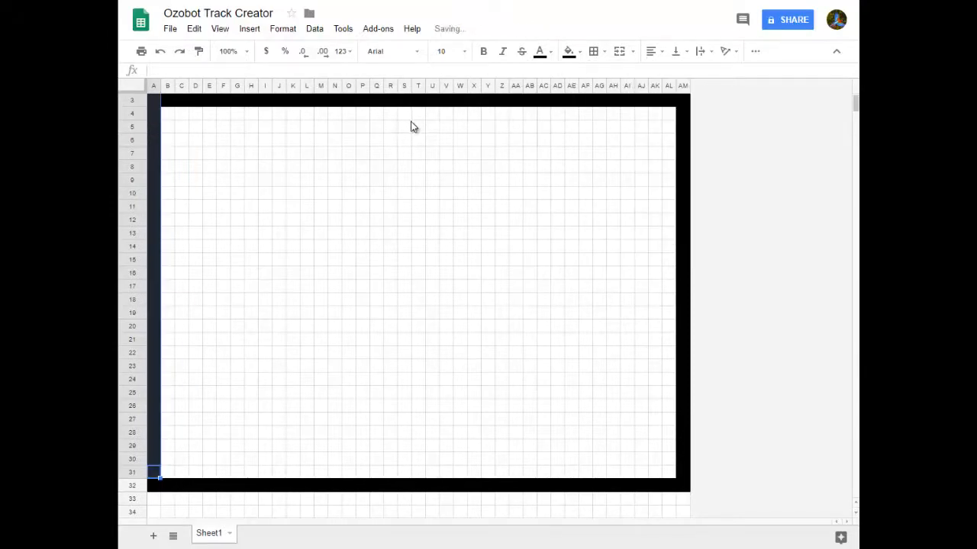
mouse_move(168, 211)
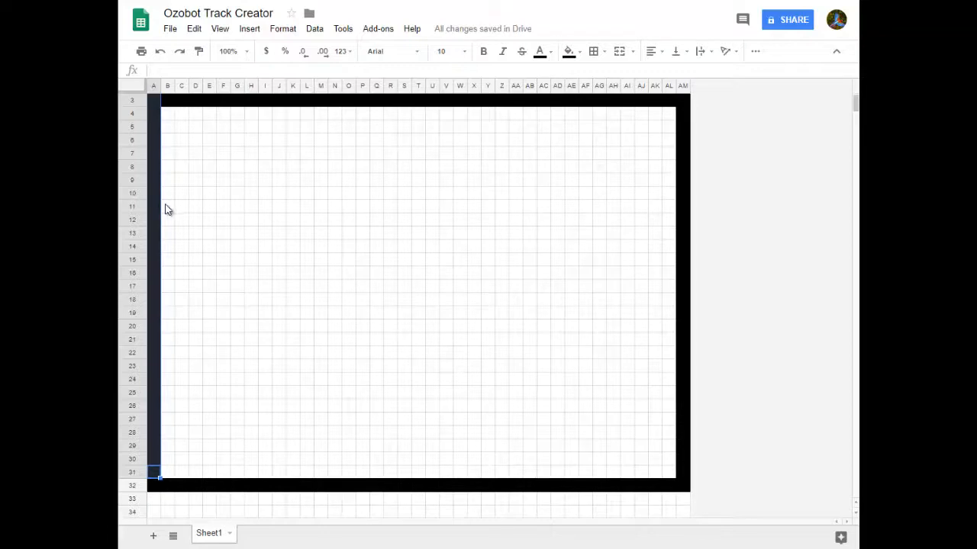
- Fill B11:S11 and W11:AL11 black, leaving a white gap in the middle of row 11
drag(165, 206, 393, 206)
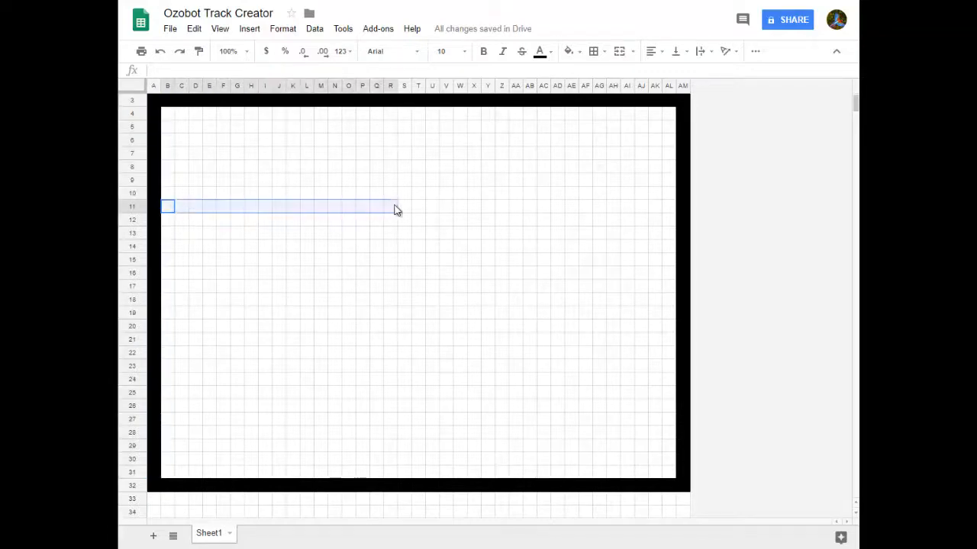
click(568, 52)
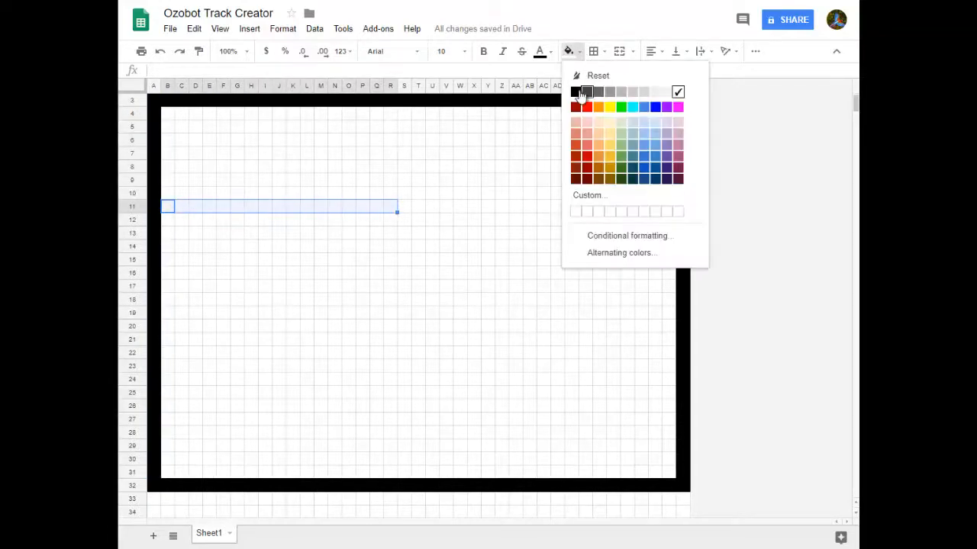
click(574, 92)
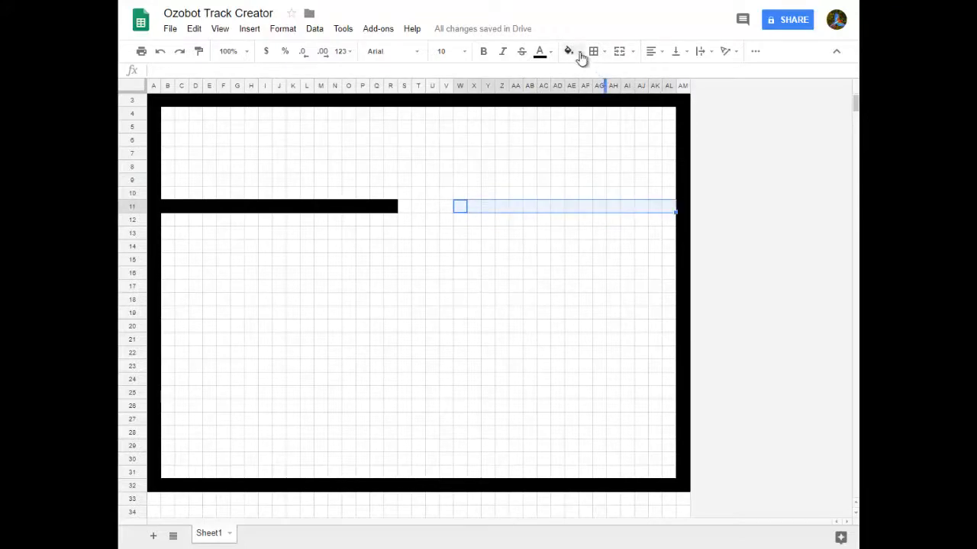
click(567, 52)
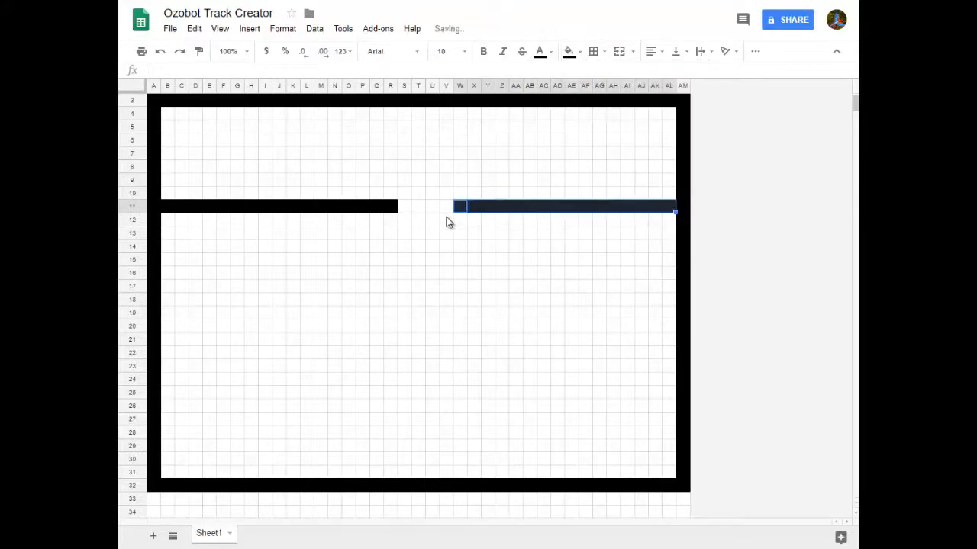
mouse_move(391, 311)
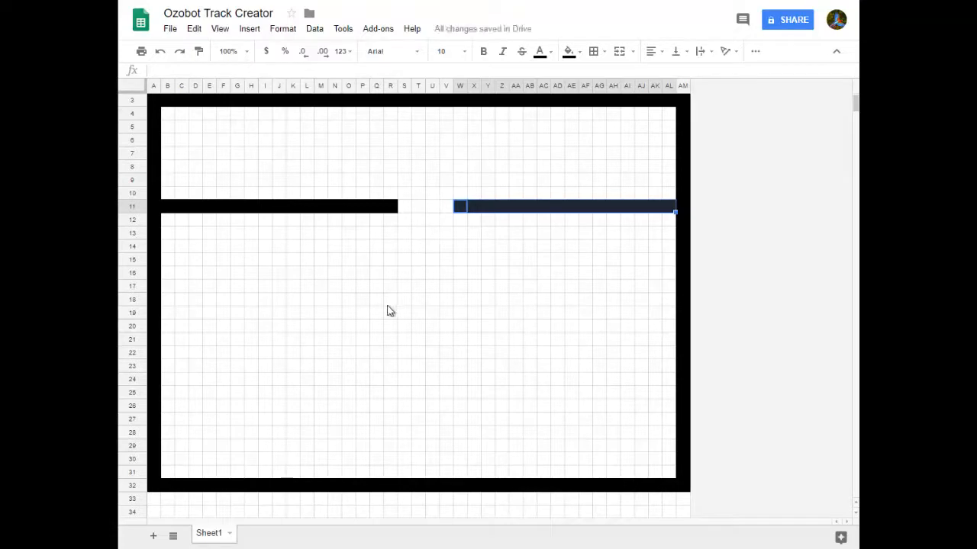
mouse_move(384, 328)
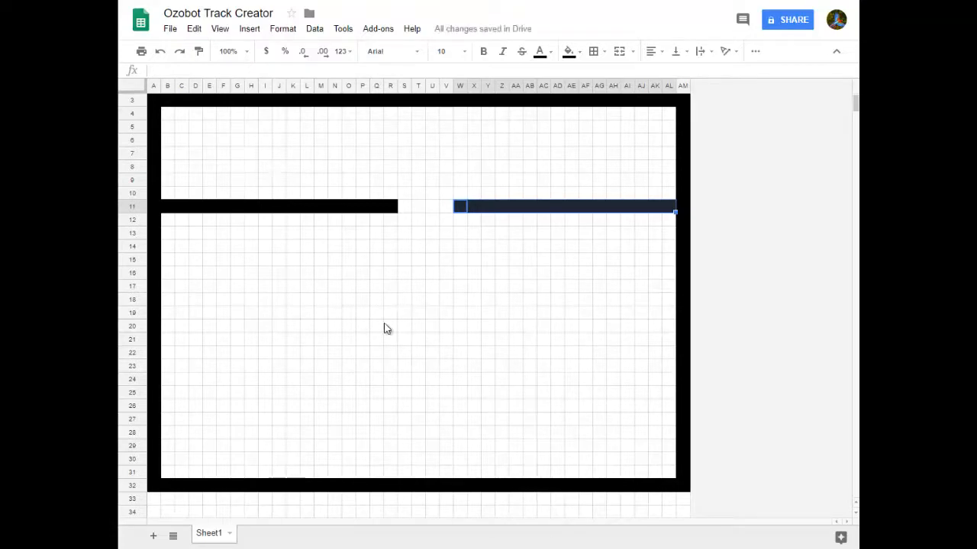
mouse_move(644, 98)
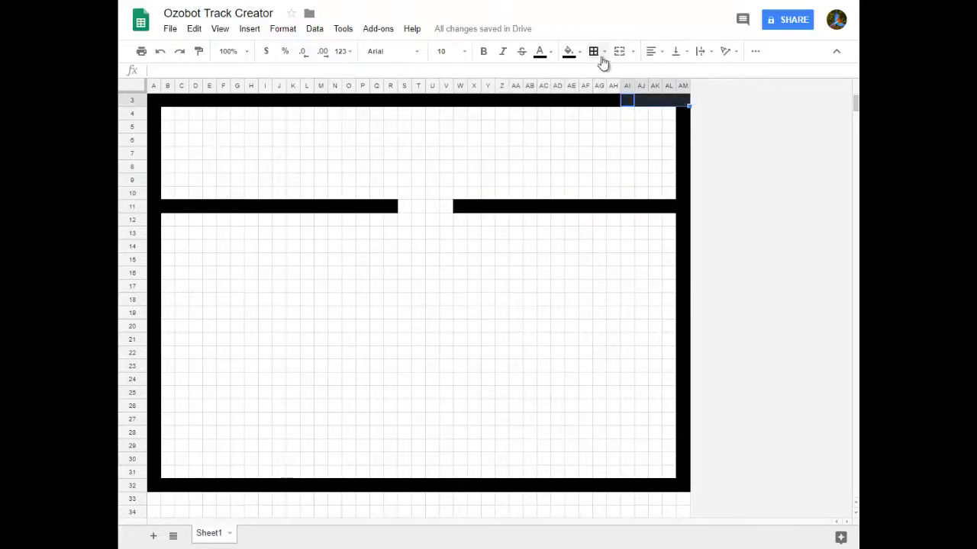
- Clear the black fill from row 3's right end and cells AM4:AM7 to open the corner
click(568, 52)
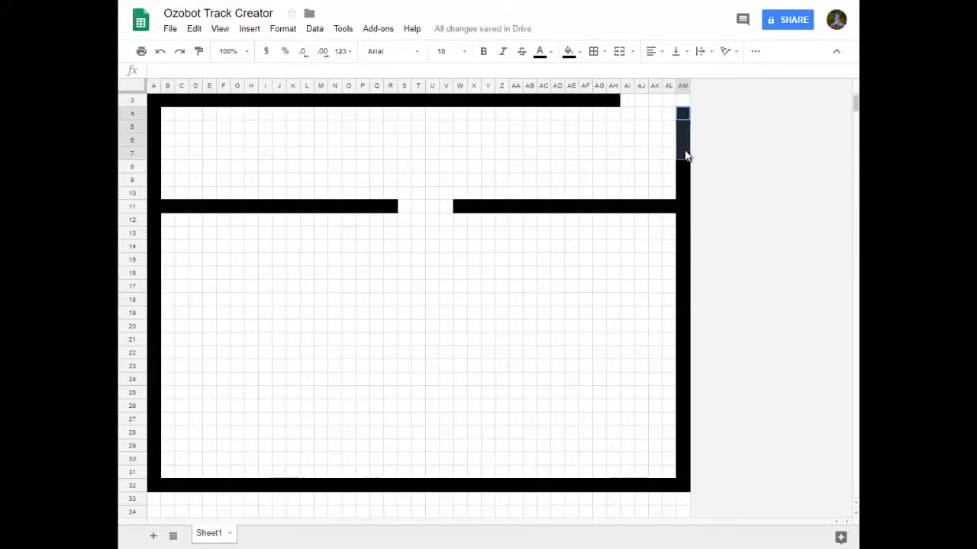
click(568, 52)
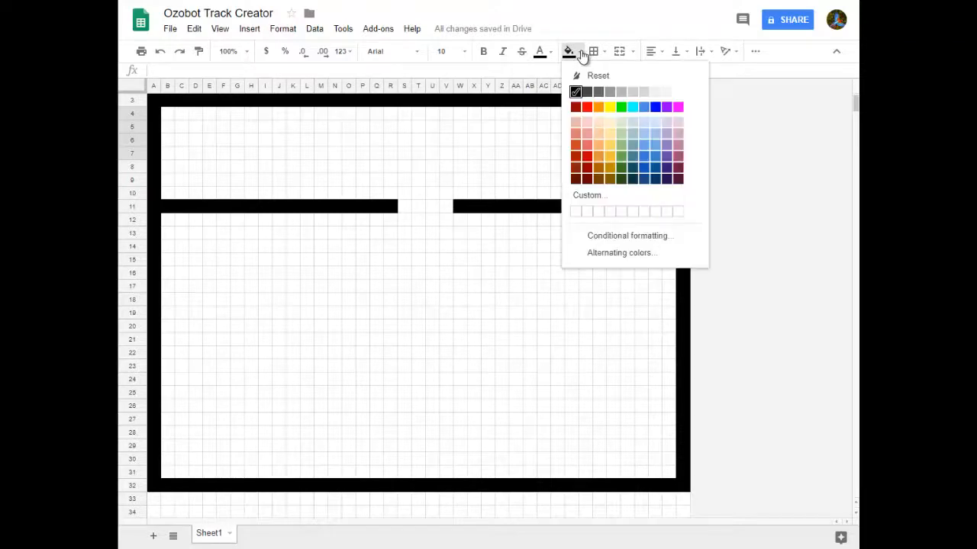
click(575, 92)
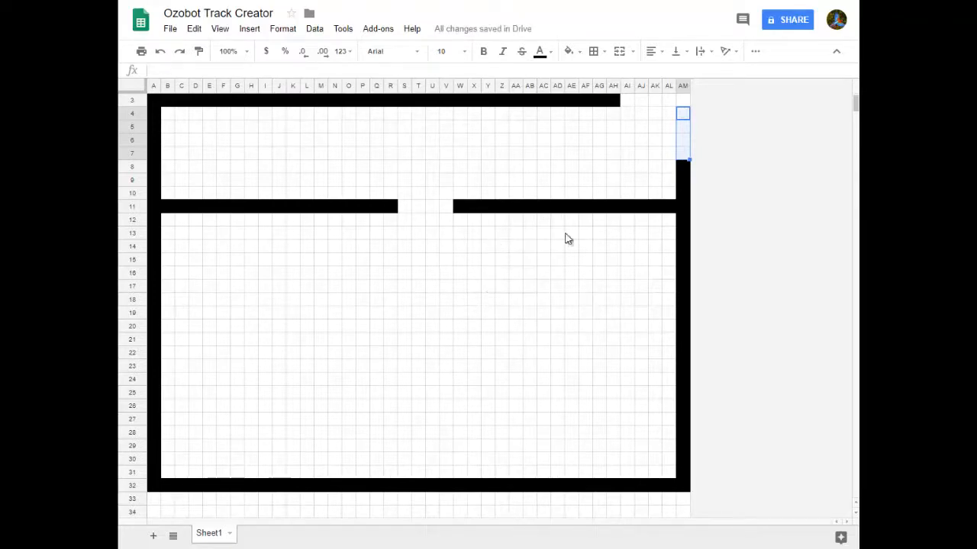
mouse_move(669, 119)
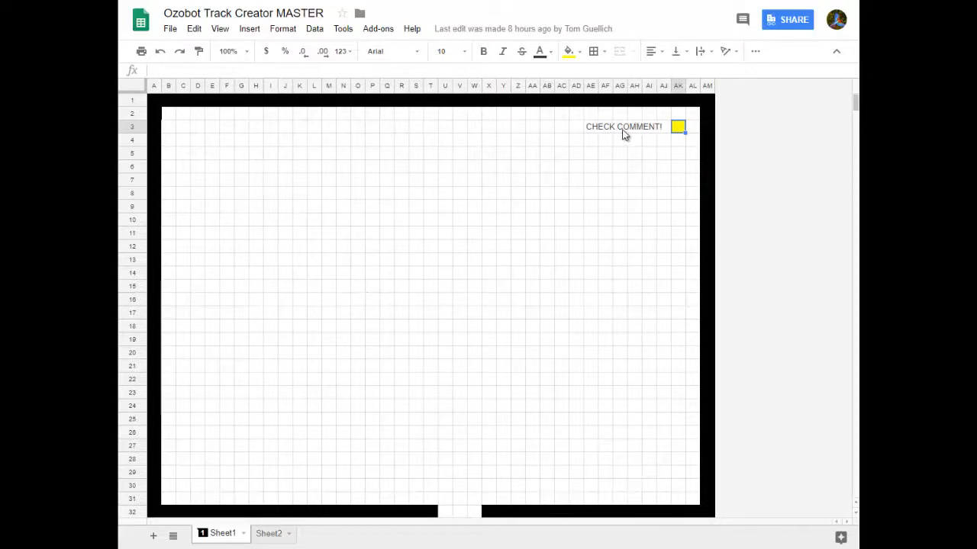
- Read the comment on the yellow CHECK COMMENT! cell, then switch to Sheet2
click(678, 127)
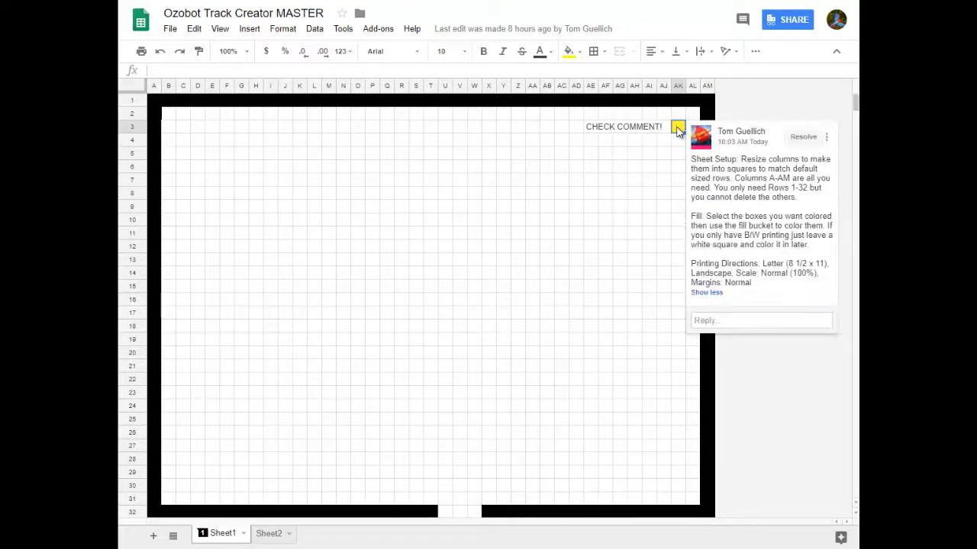
mouse_move(684, 168)
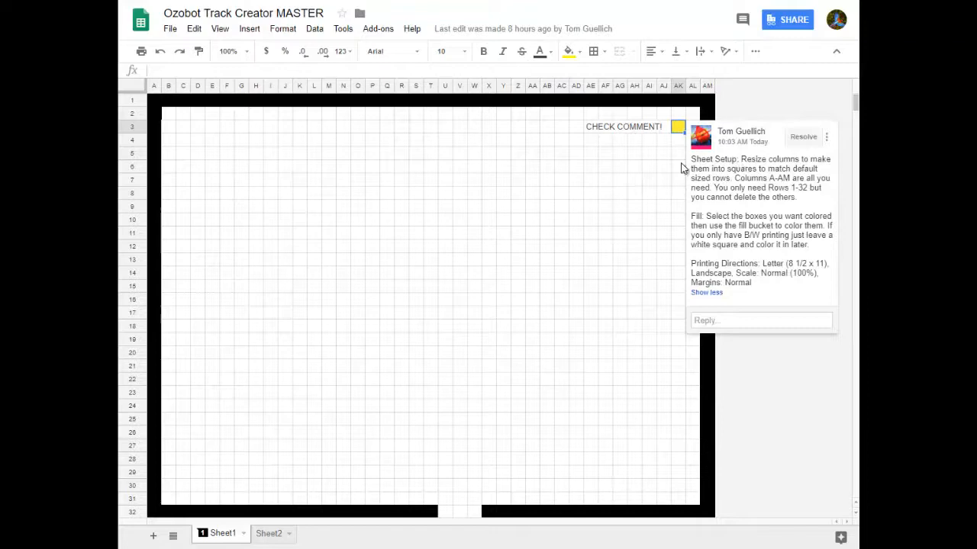
mouse_move(772, 249)
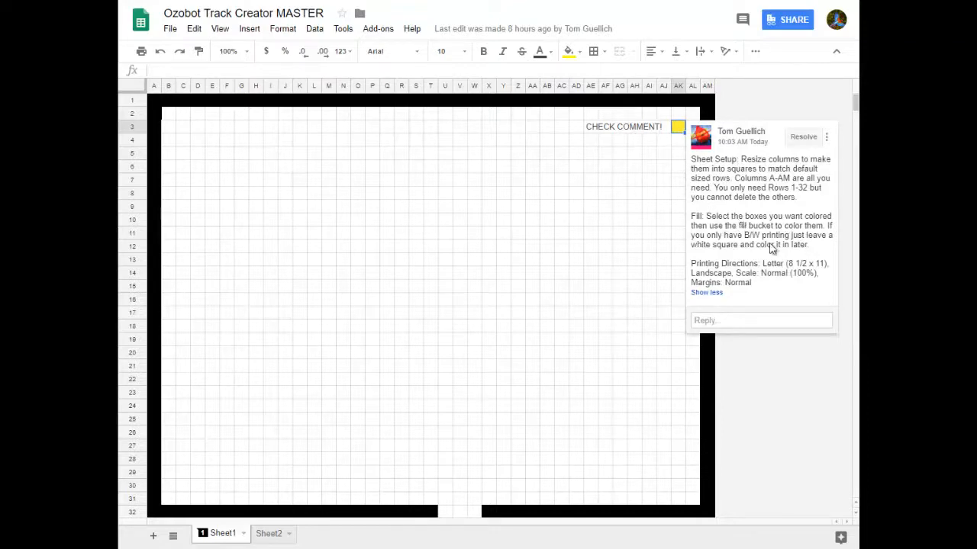
mouse_move(760, 293)
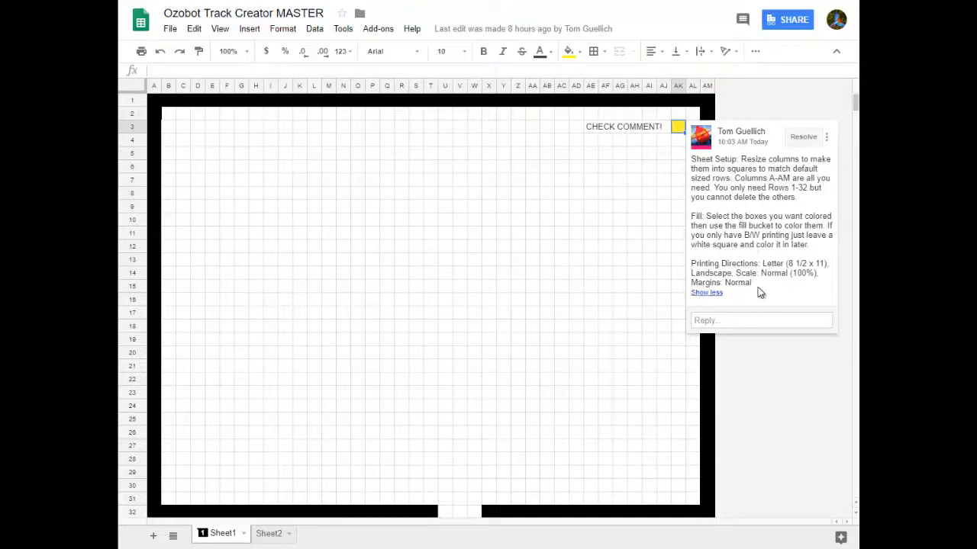
mouse_move(769, 296)
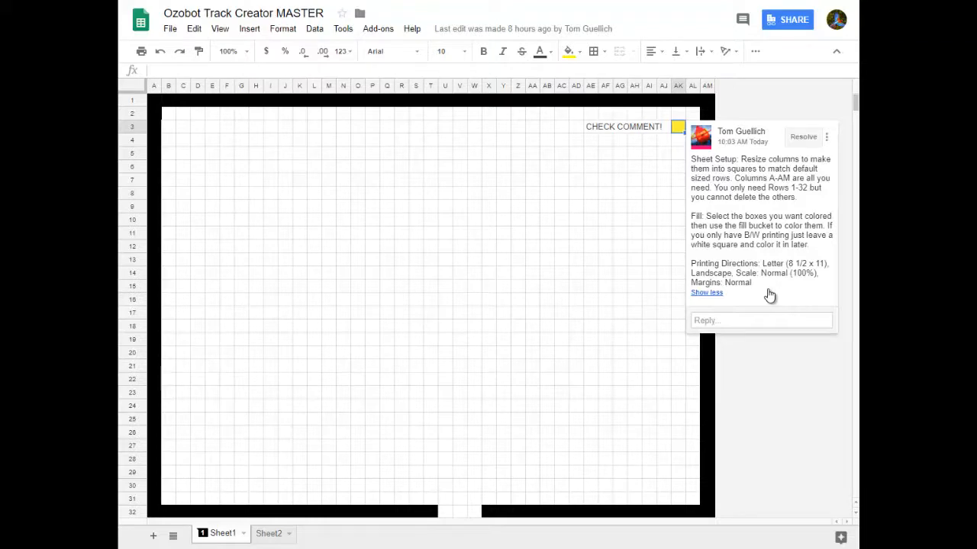
mouse_move(820, 281)
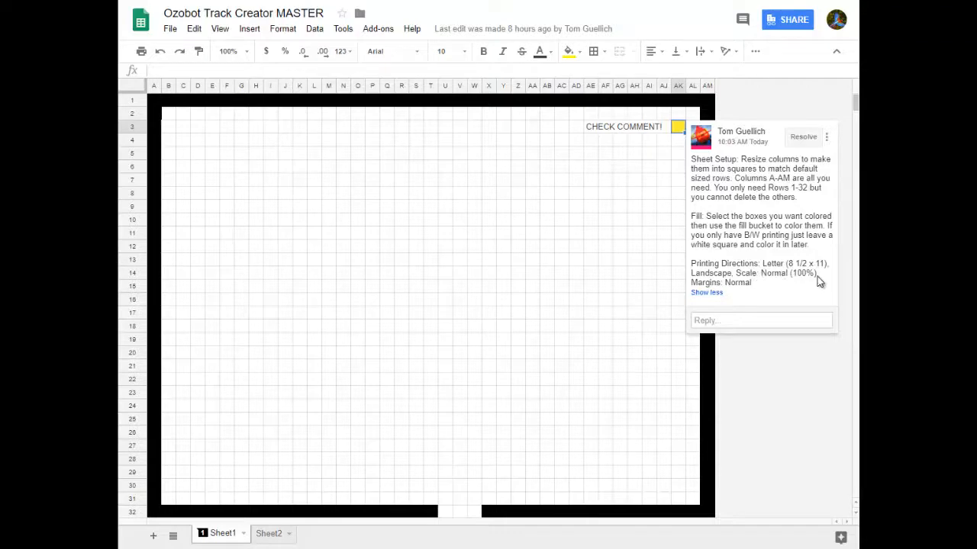
mouse_move(757, 287)
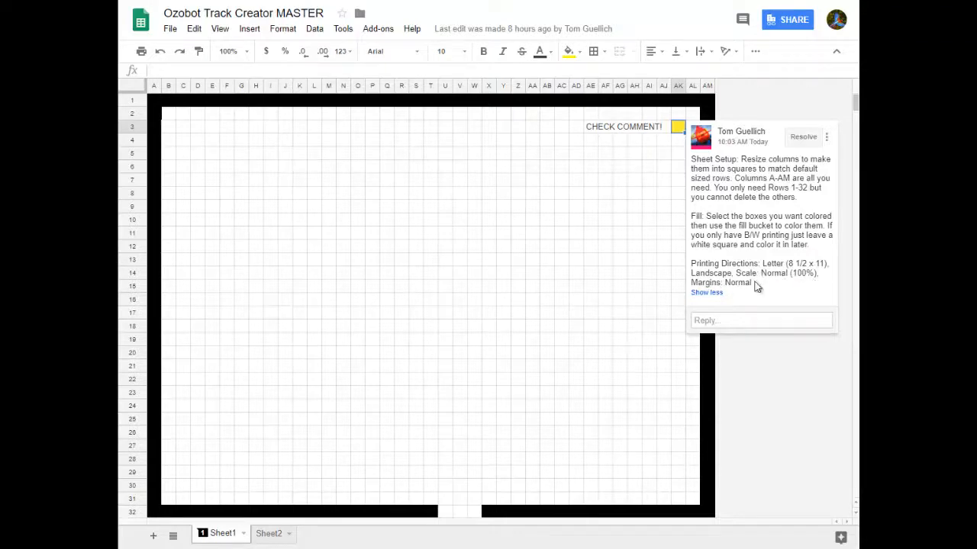
click(418, 397)
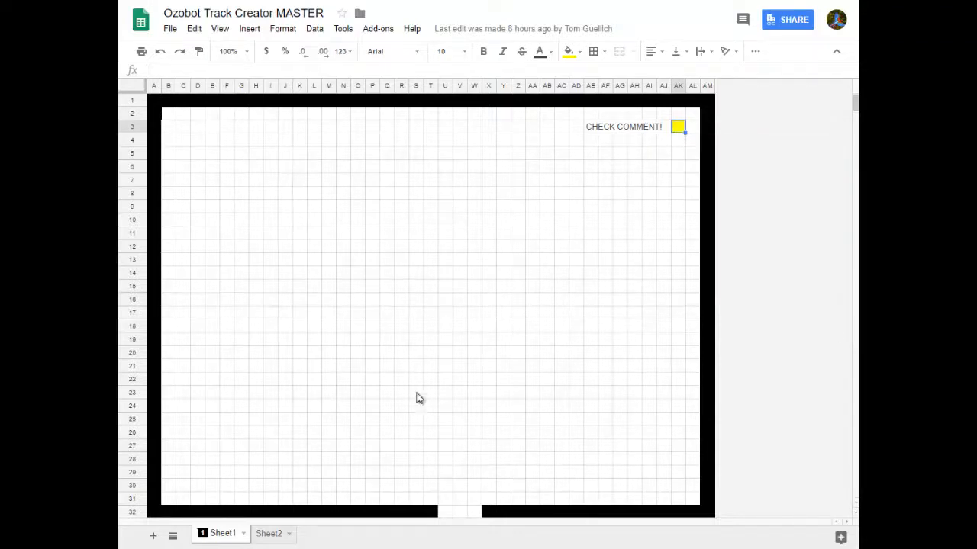
click(269, 534)
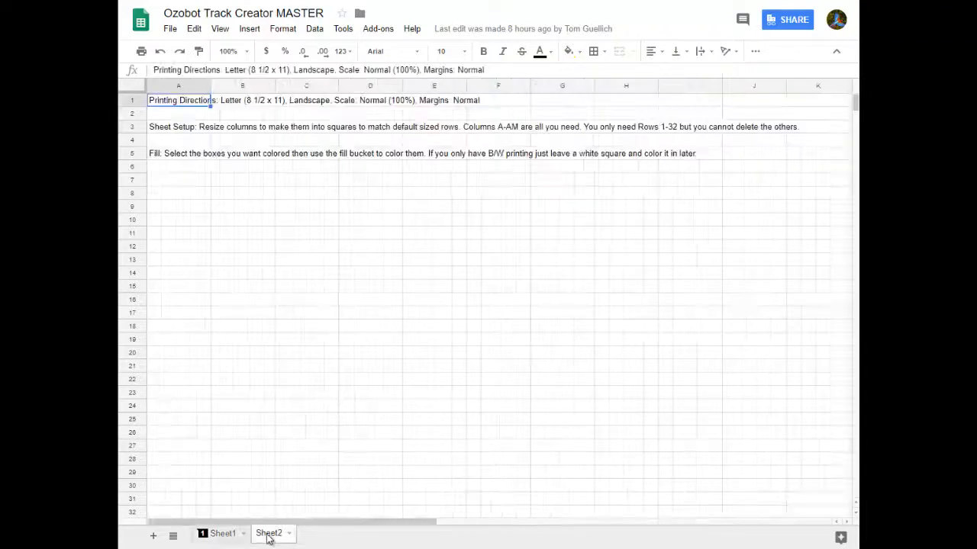